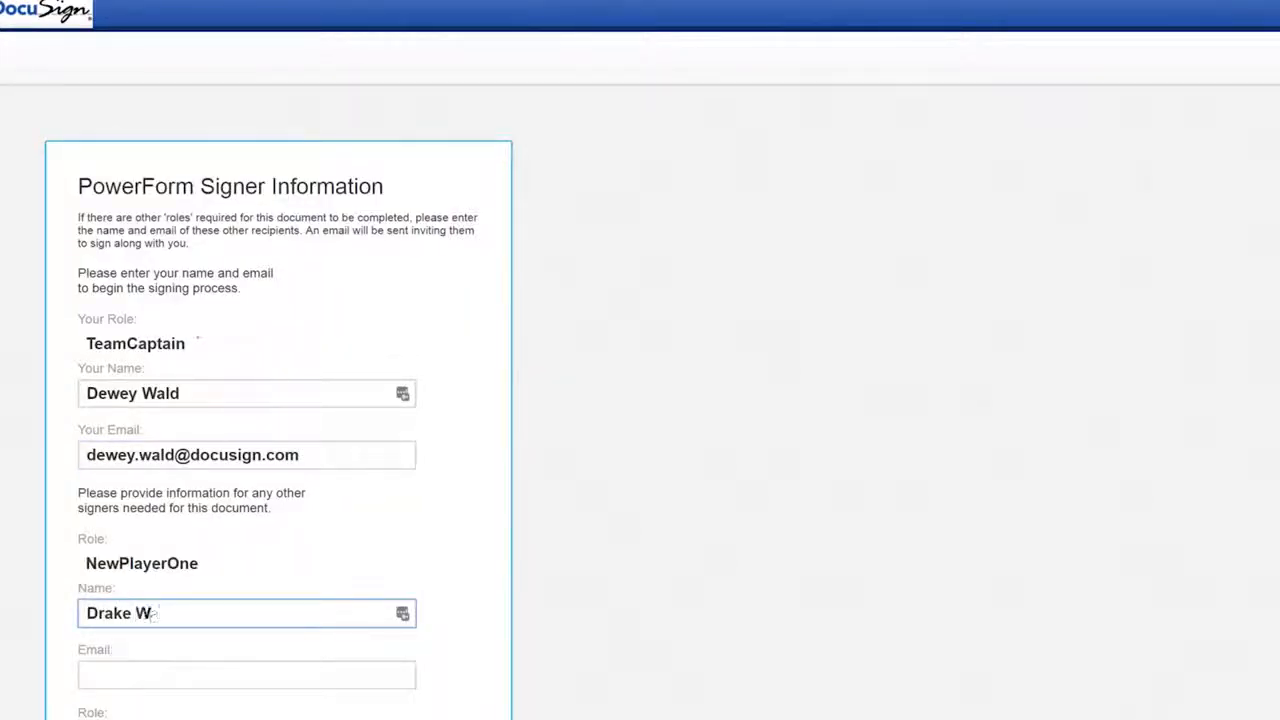
- Enter NewPlayerOne's details on the PowerForm and begin signing the 2017 Player Change/Add Form
{"action": "type", "text": "drae"}
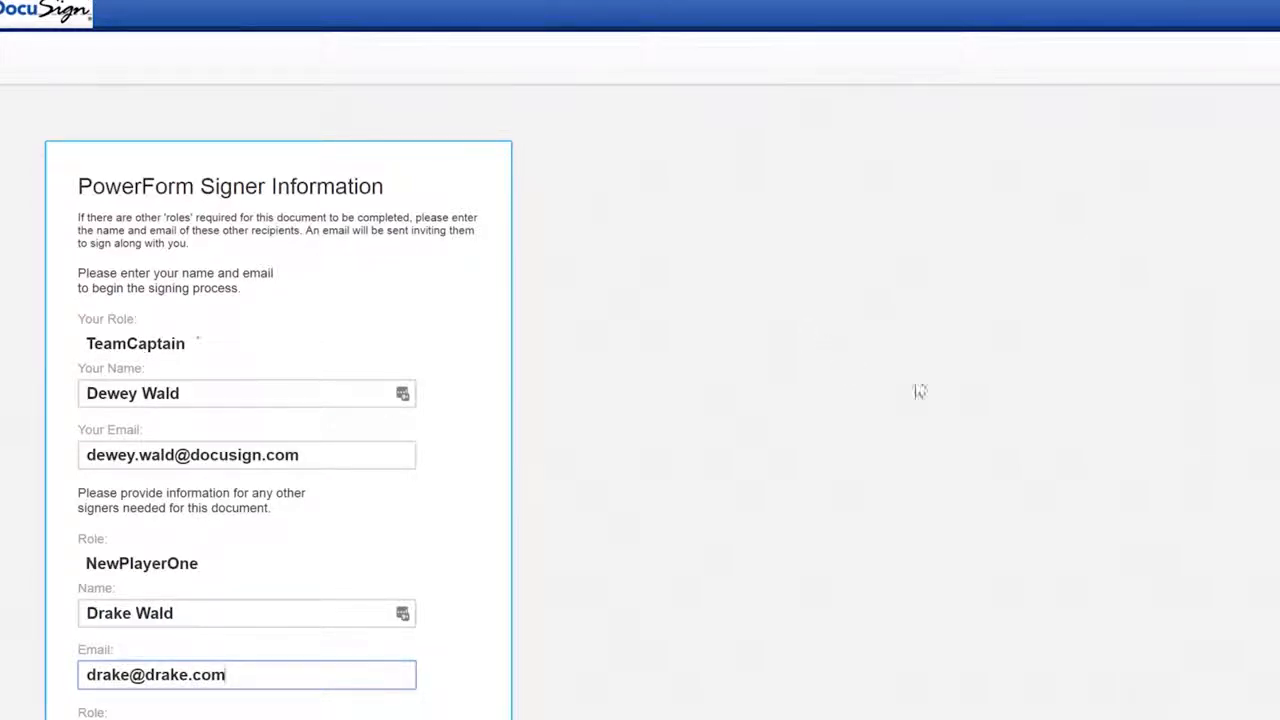
{"action": "scroll", "scroll_direction": "down", "scroll_amount": 3}
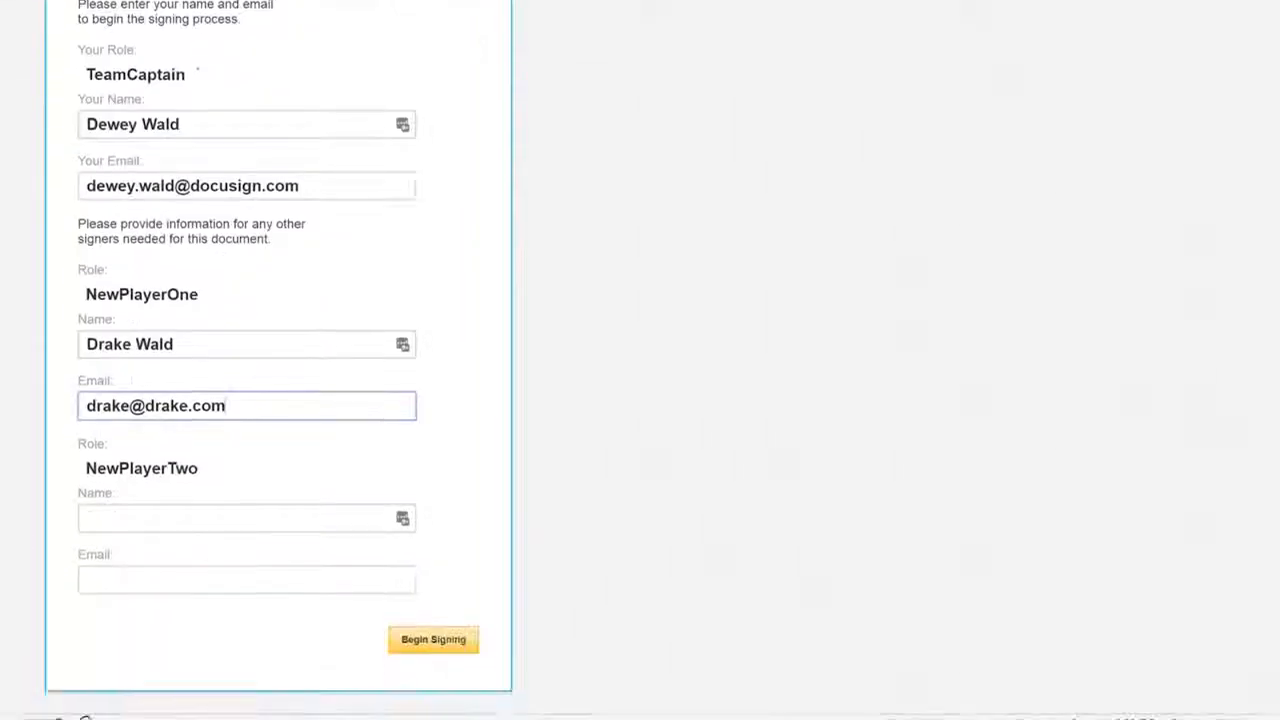
{"action": "left_click", "coordinate": [432, 640]}
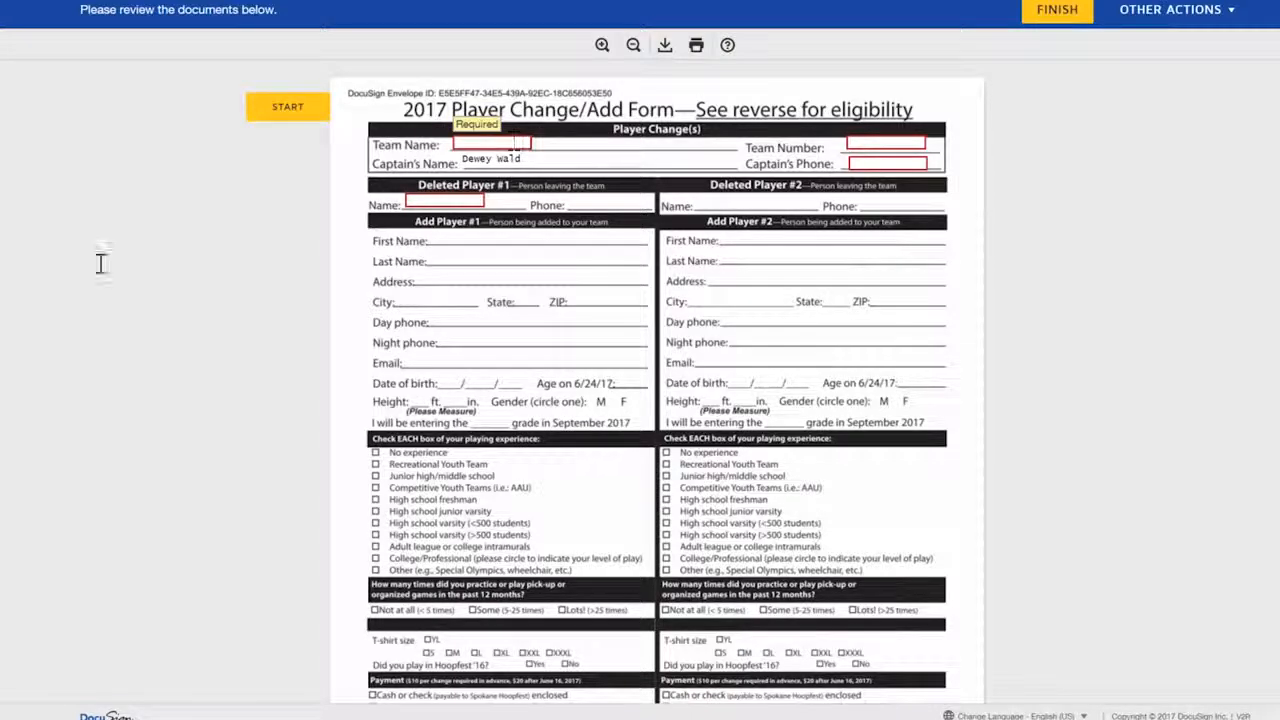
- Fill team name 'wald', captain's phone 1234567, team number 123, and start Deleted Player #1 name 'Burl'
{"action": "type", "text": "wald"}
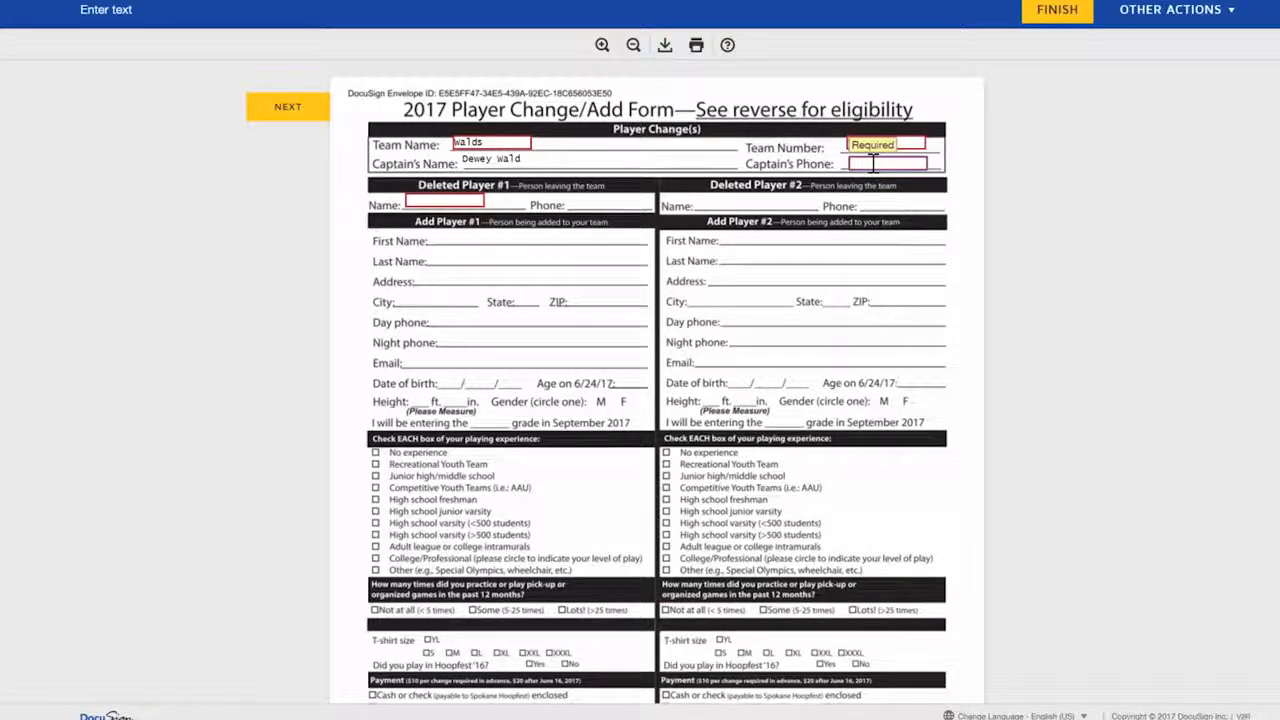
{"action": "type", "text": "1234567"}
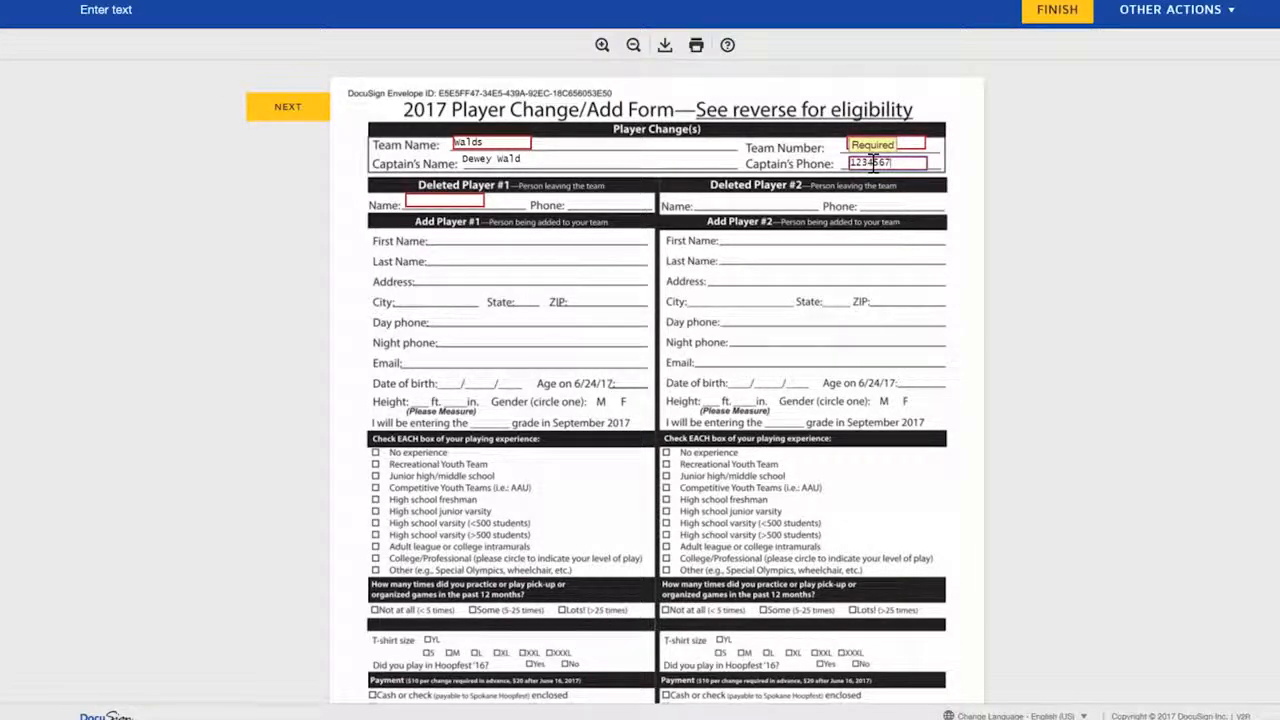
{"action": "type", "text": "123"}
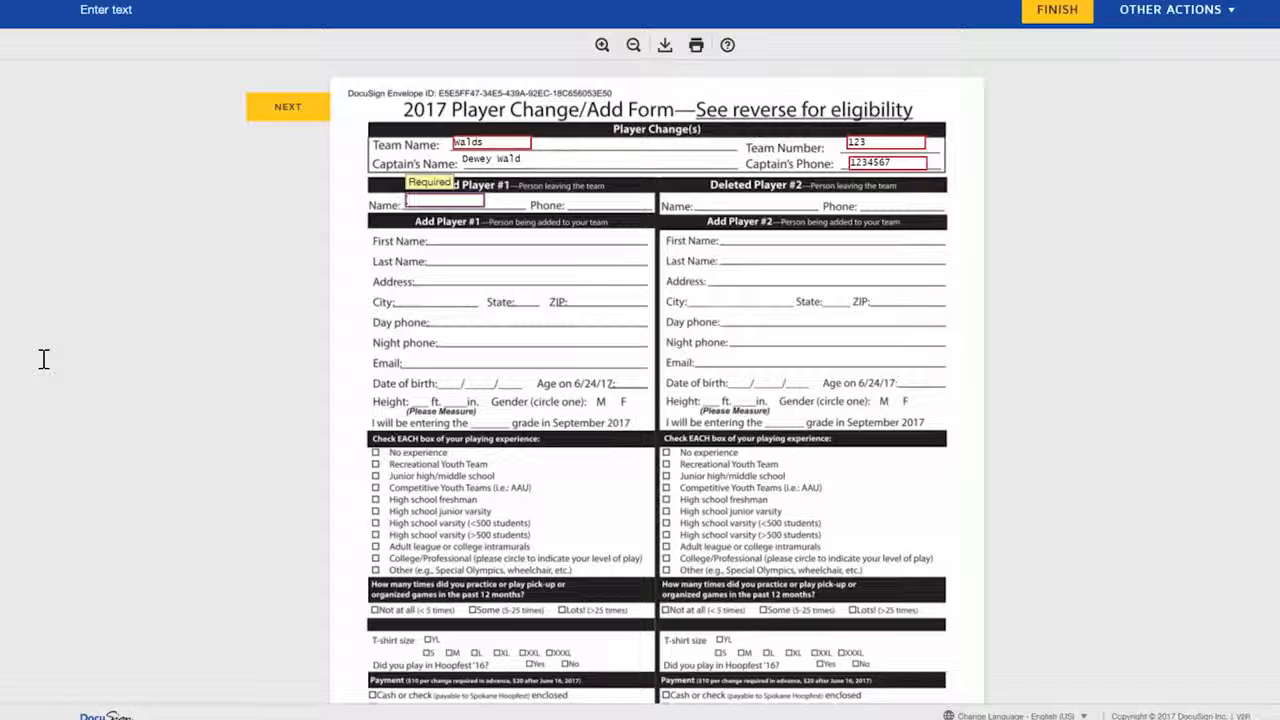
{"action": "type", "text": "Burl"}
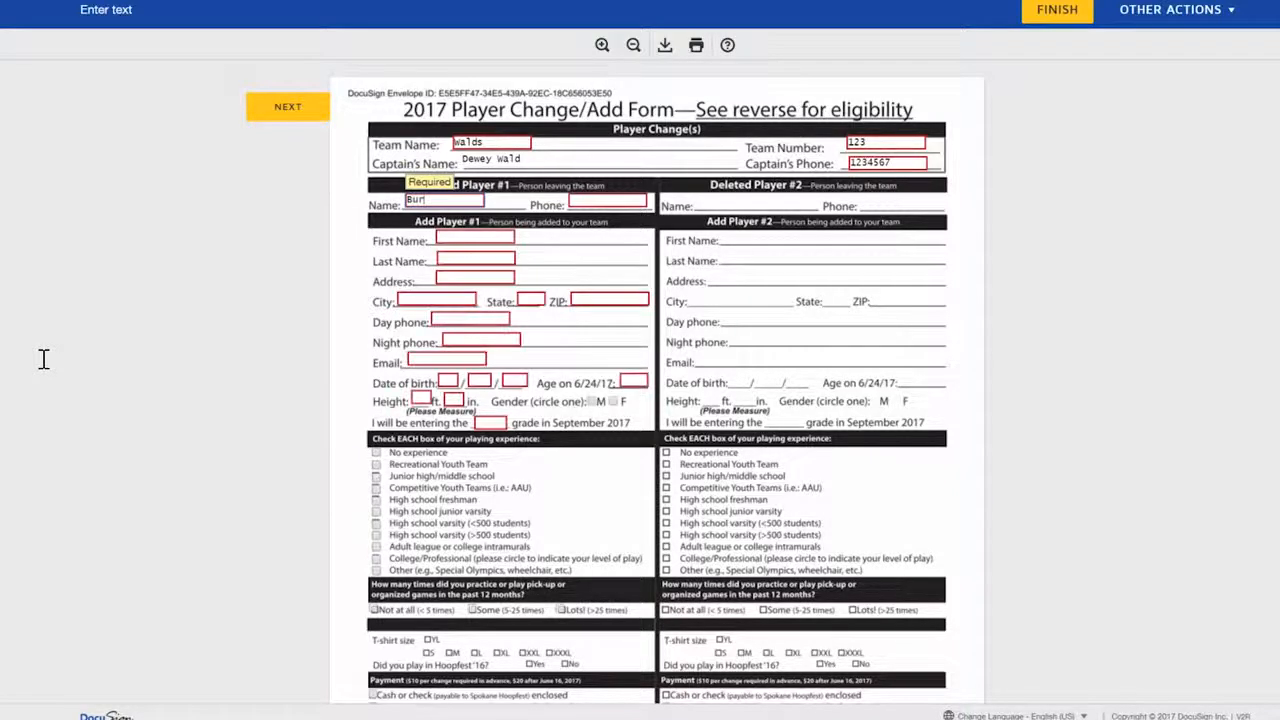
- Set Deleted Player #1 to Burke Wald with phone 123
{"action": "type", "text": "Burke Wald"}
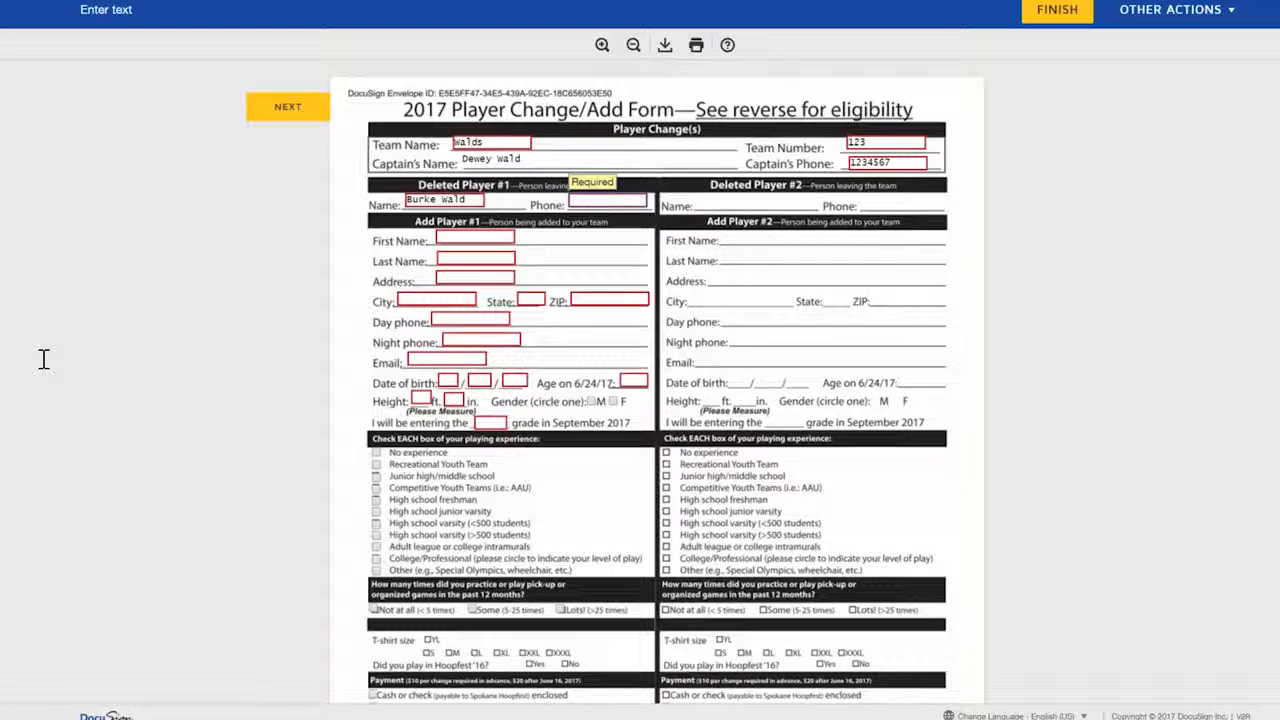
{"action": "type", "text": "123"}
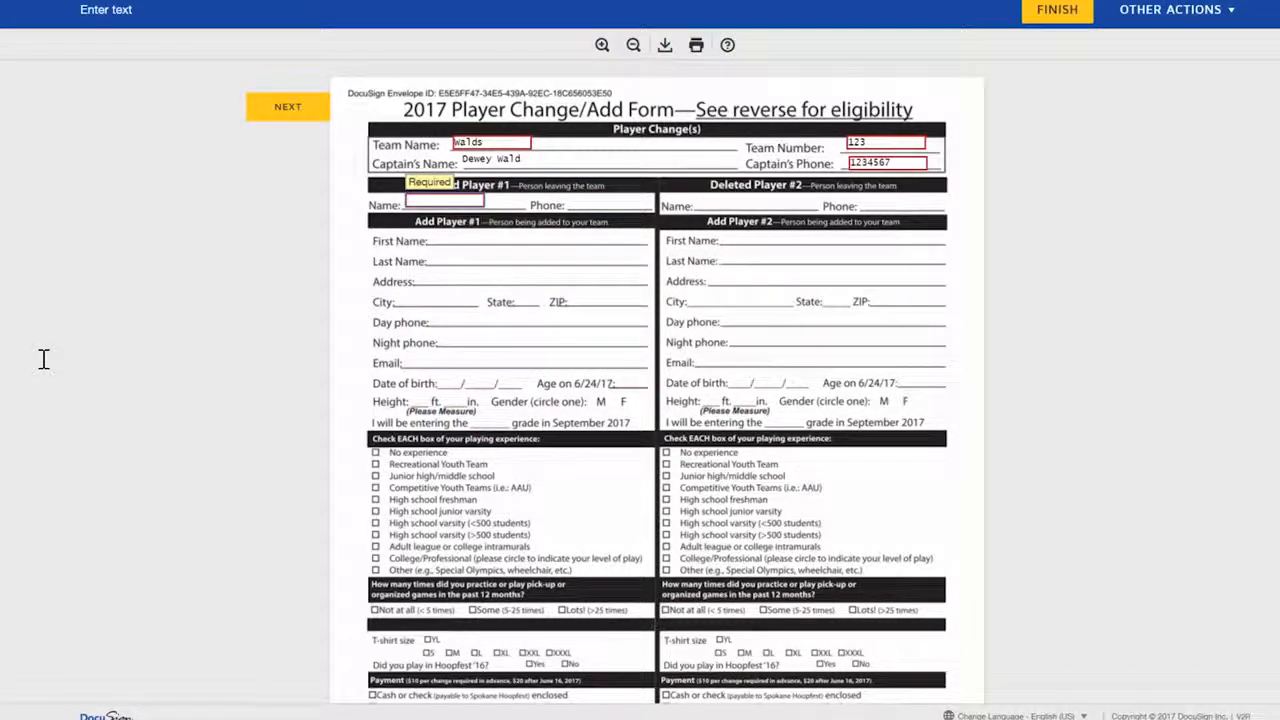
- Fill Add Player #1 with first name Burke and last name wald
{"action": "type", "text": "Burken"}
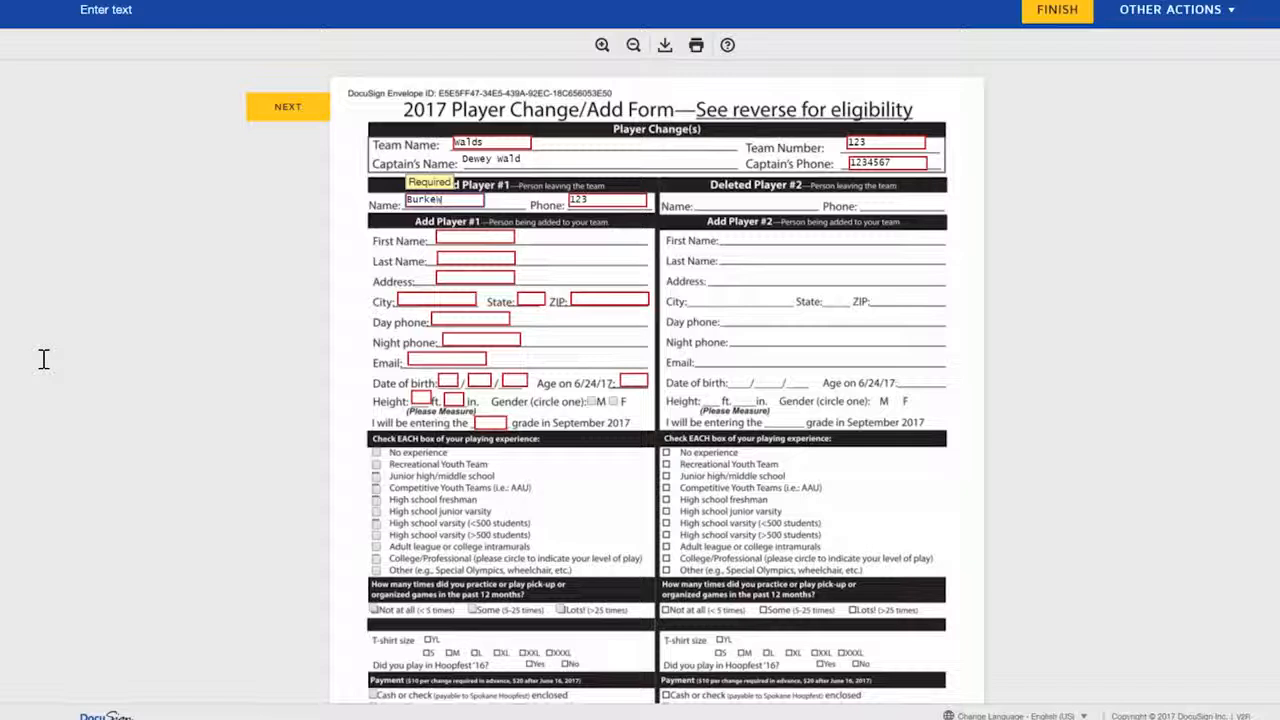
{"action": "type", "text": "wald"}
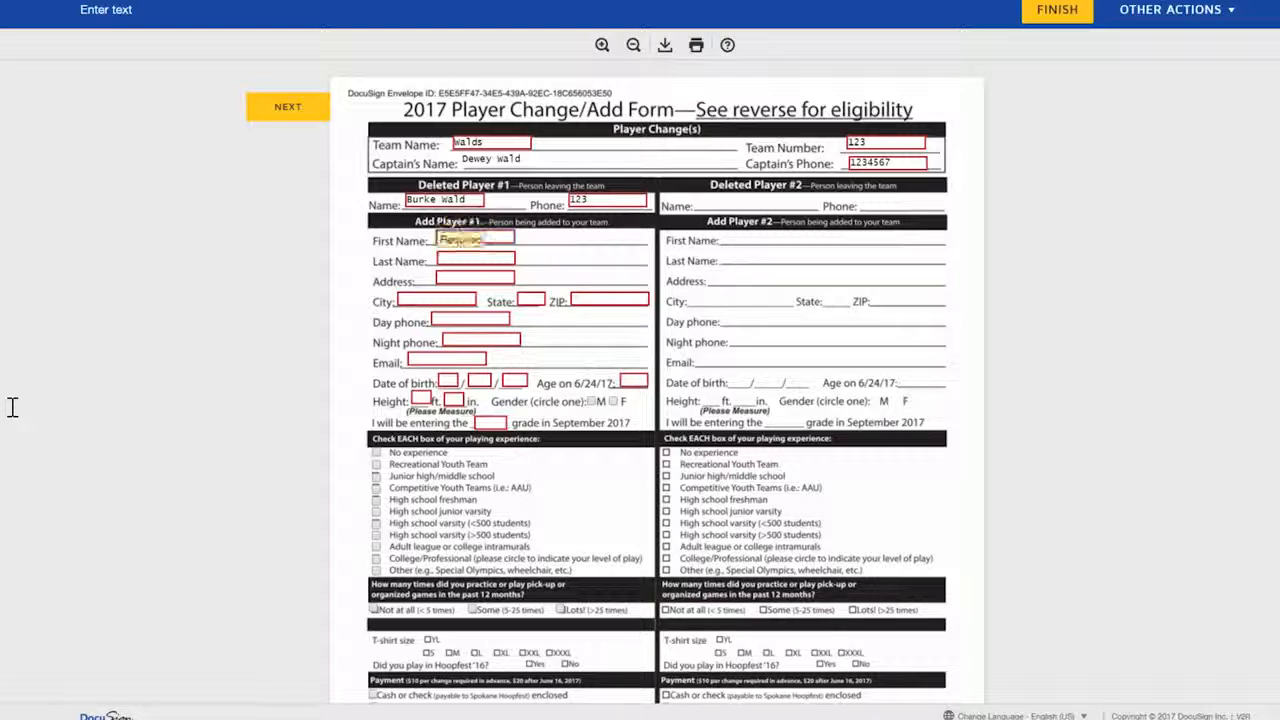
{"action": "type", "text": "wald"}
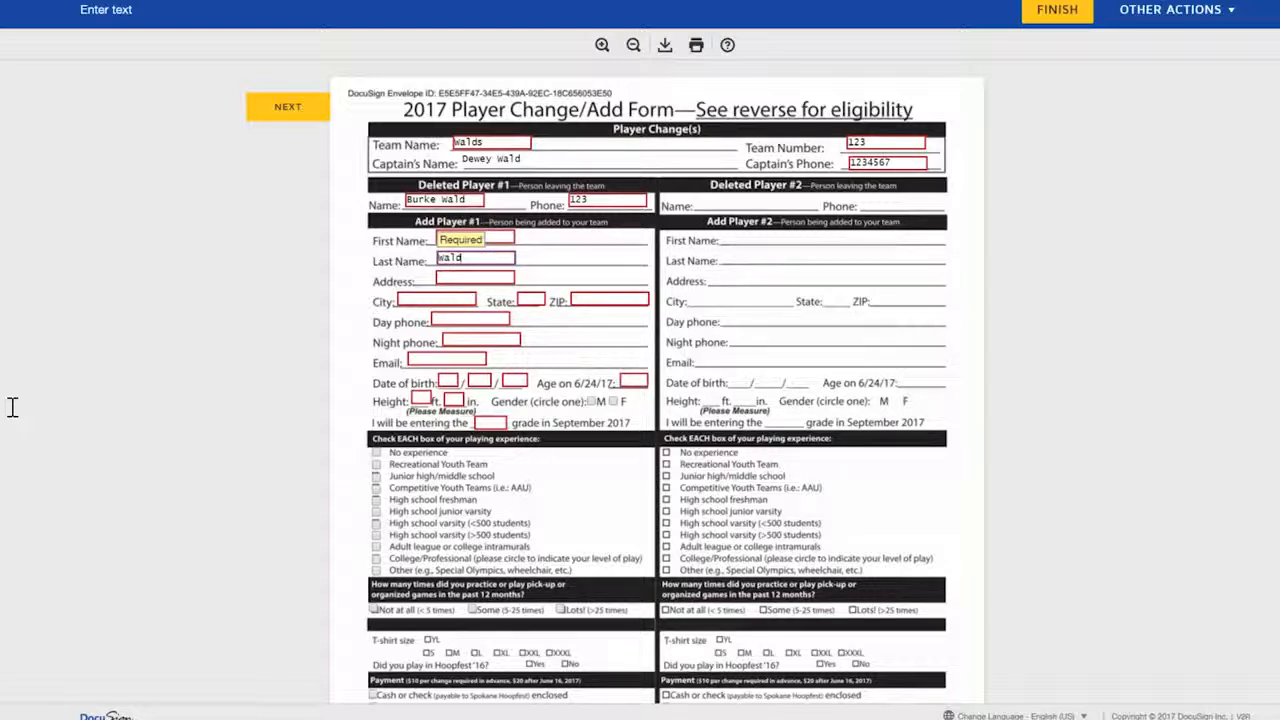
{"action": "type", "text": "Burke"}
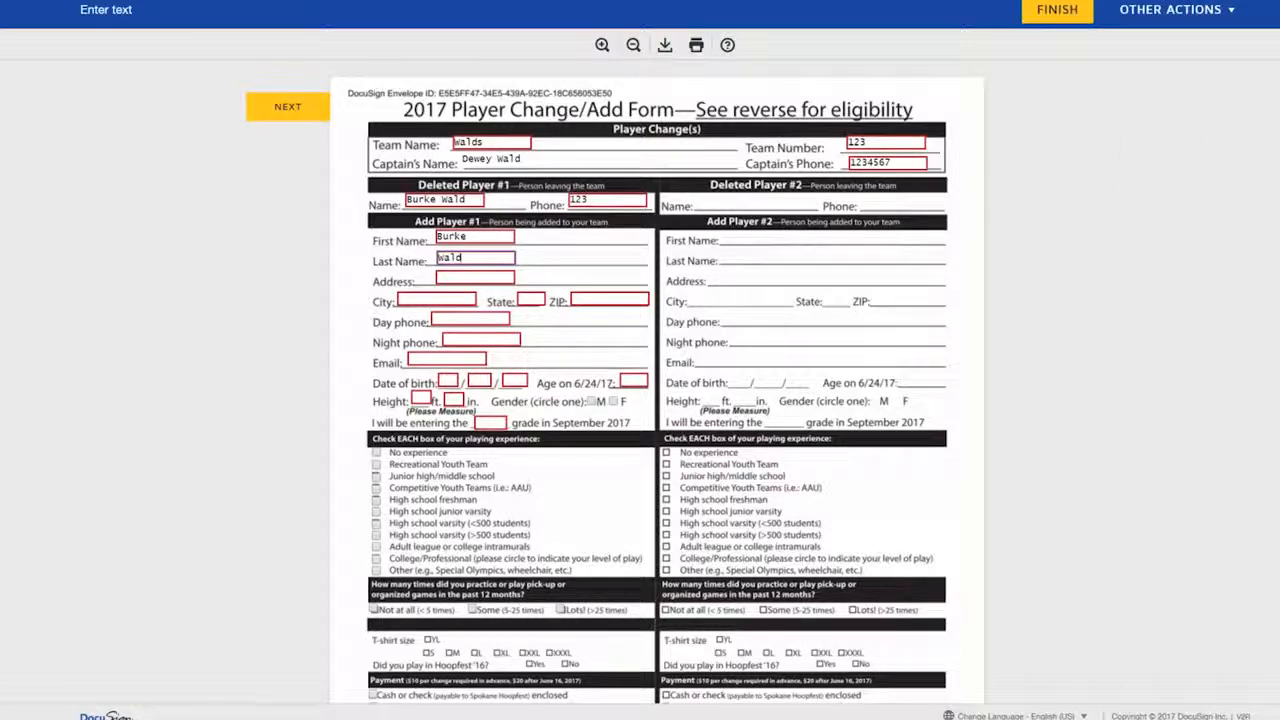
{"action": "scroll", "scroll_direction": "down", "scroll_amount": 3}
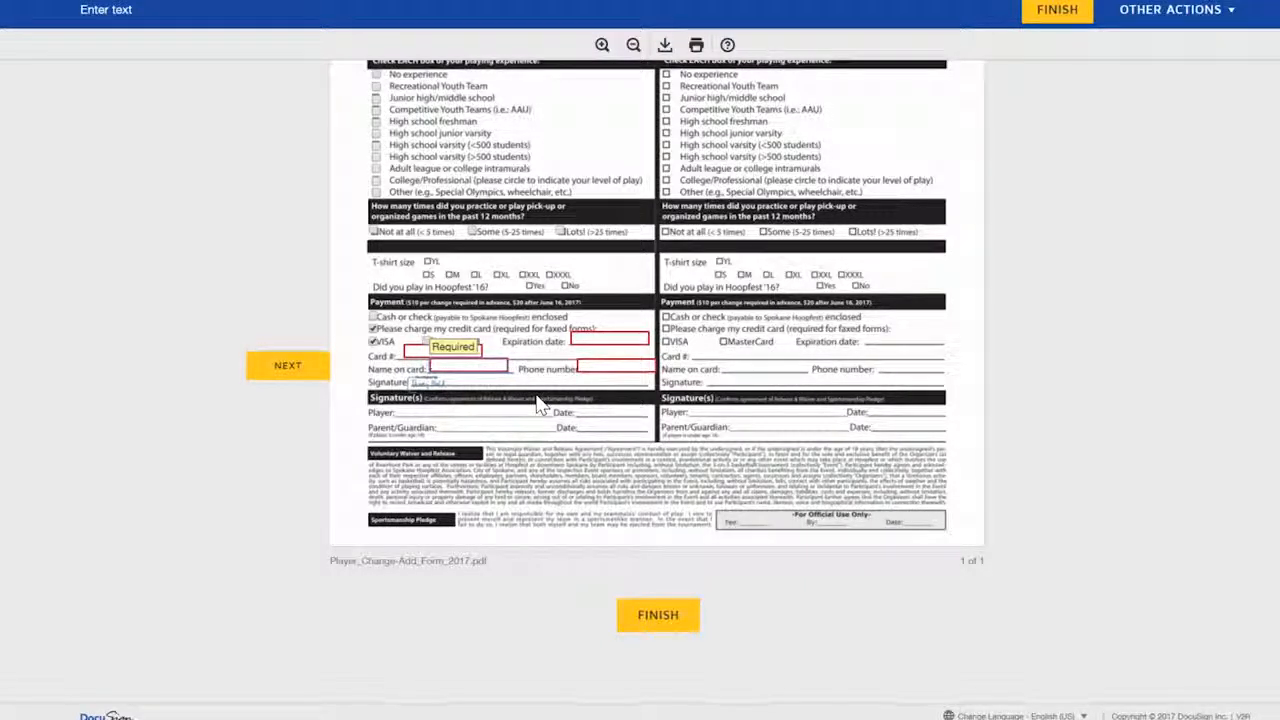
{"action": "mouse_move", "coordinate": [556, 414]}
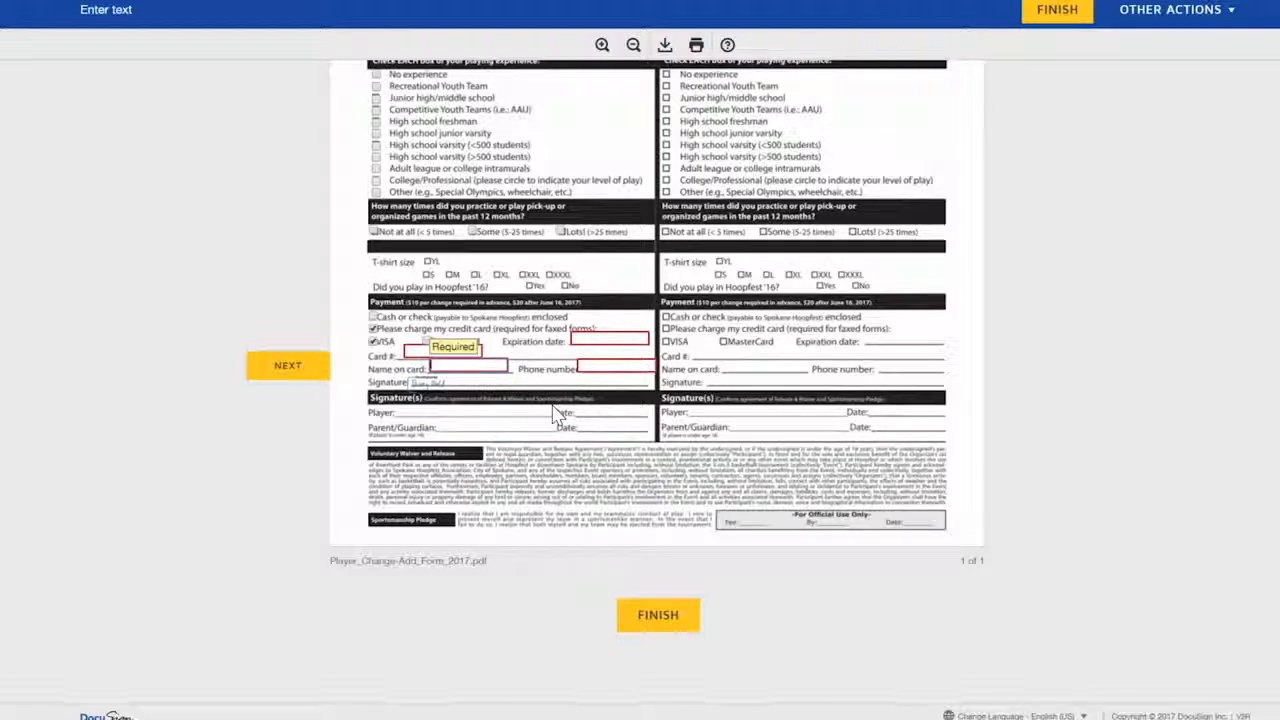